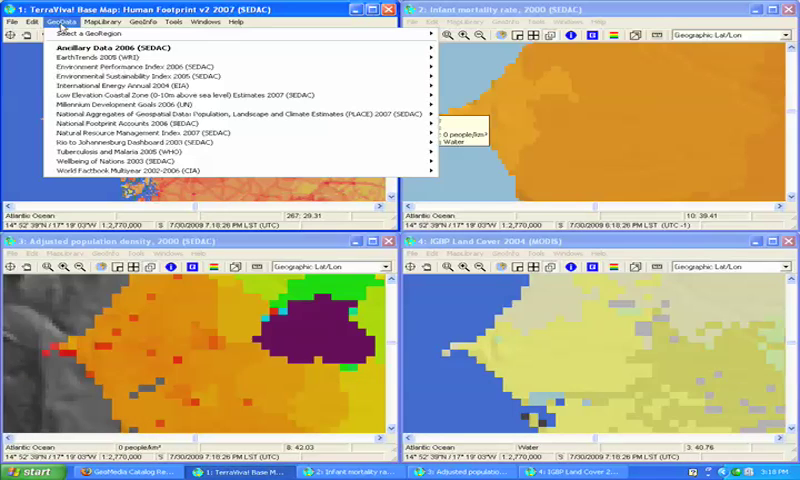
mouse_move(136, 66)
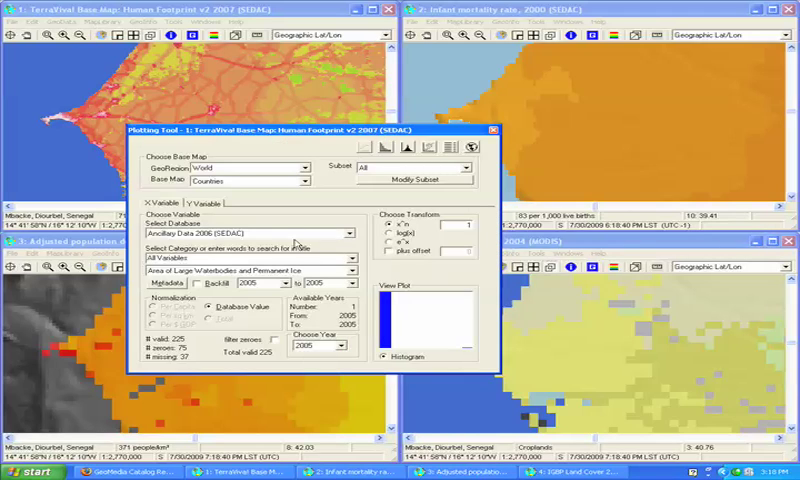
Select the Sustainable Energy variable from the Environmental Performance Index 2006 database
click(348, 232)
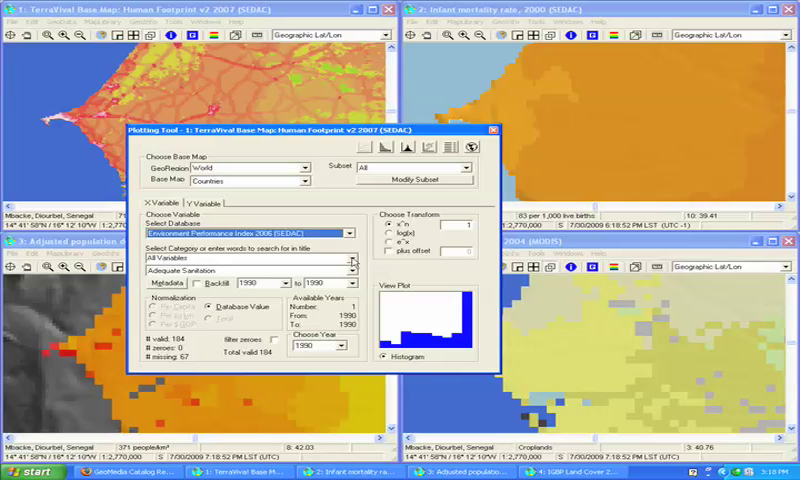
click(352, 272)
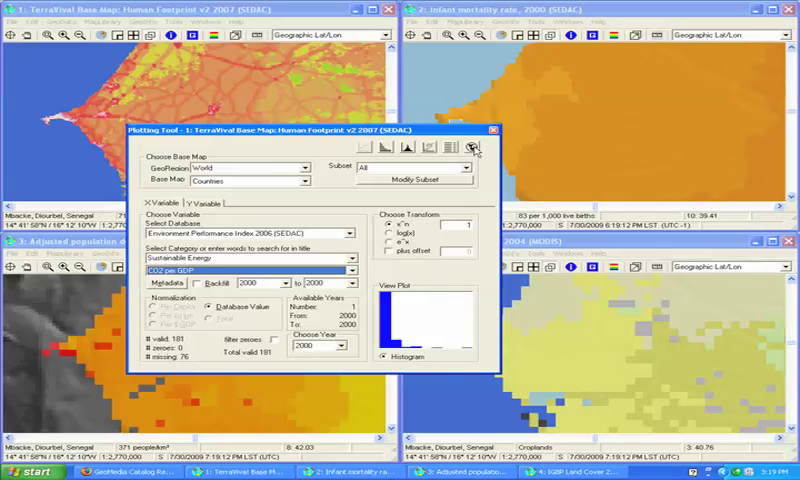
mouse_move(476, 148)
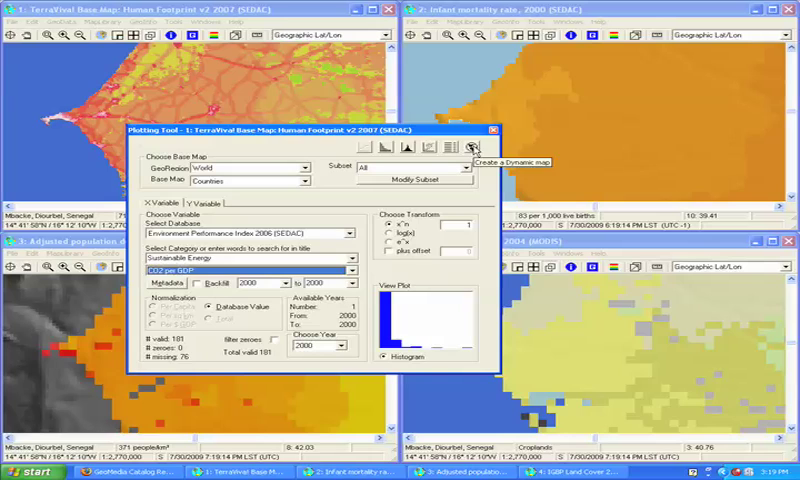
Initialize a dynamic world map and choose the indicator to display on it
click(474, 148)
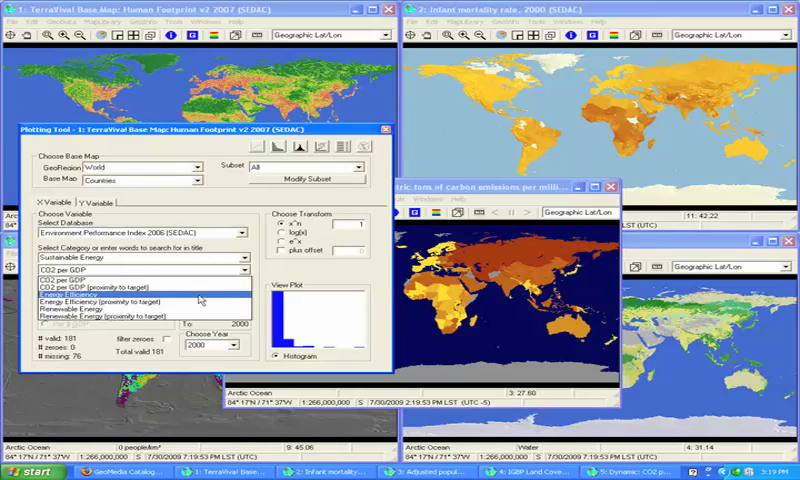
click(100, 308)
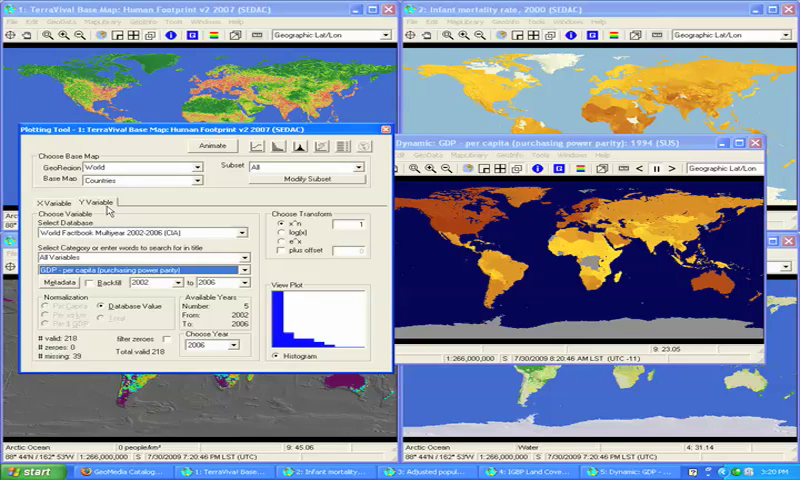
mouse_move(182, 202)
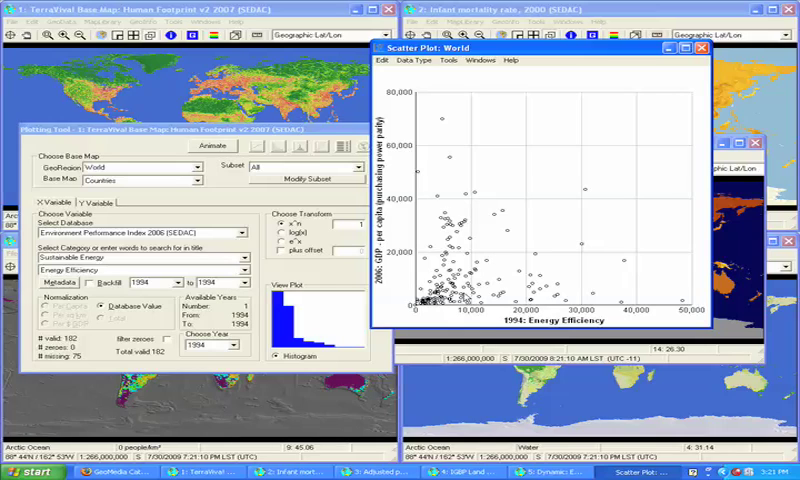
mouse_move(488, 196)
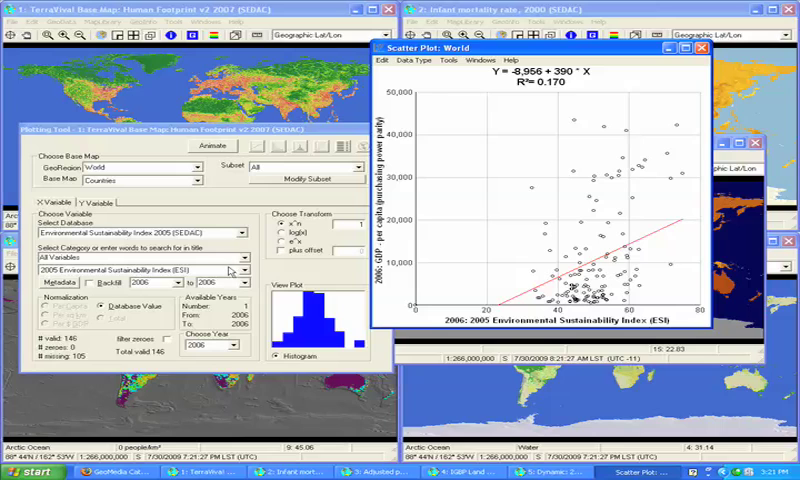
Plot GDP per capita against the 2005 Air Quality Indicator with a regression line
click(230, 272)
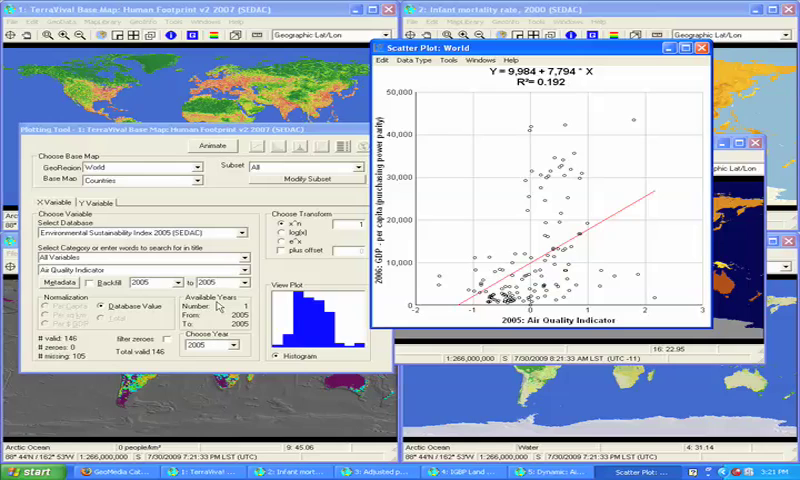
mouse_move(436, 208)
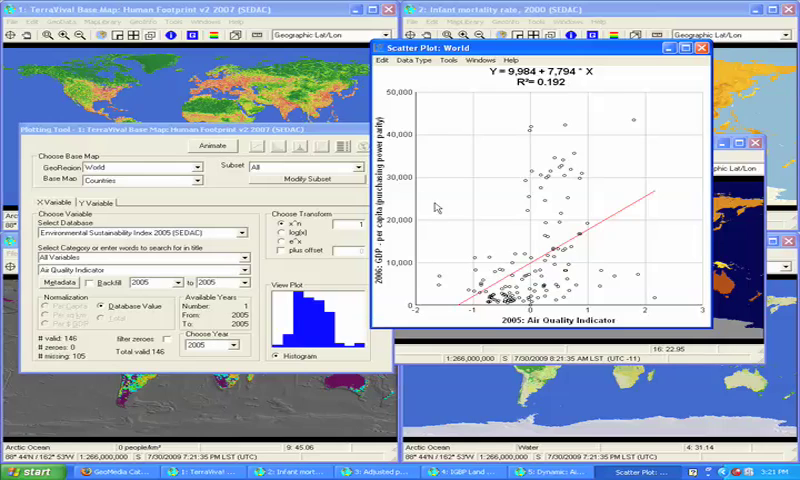
mouse_move(602, 300)
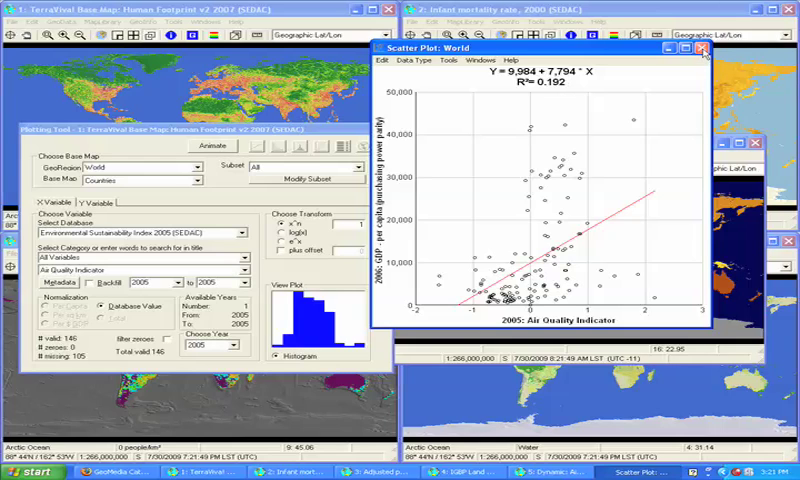
click(704, 48)
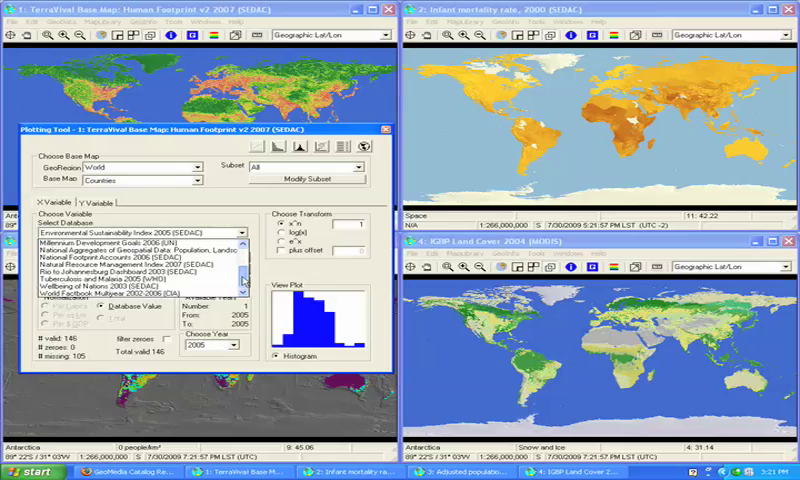
Switch the Plotting Tool to World Factbook GDP per capita (purchasing power parity)
click(130, 296)
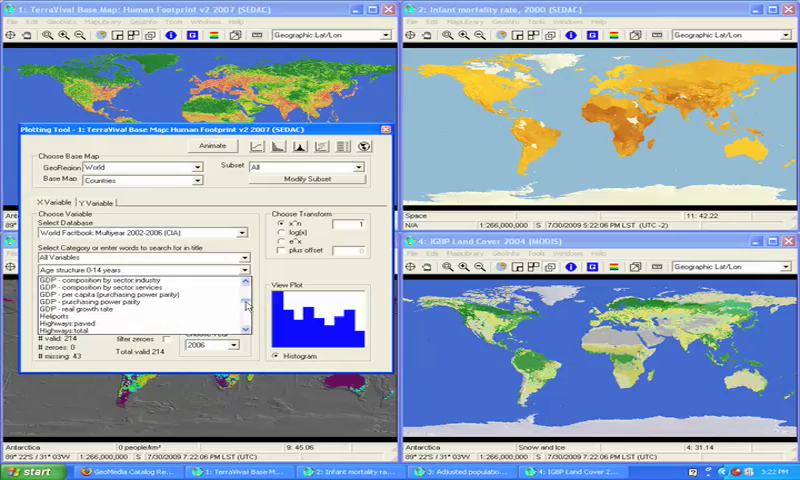
click(130, 296)
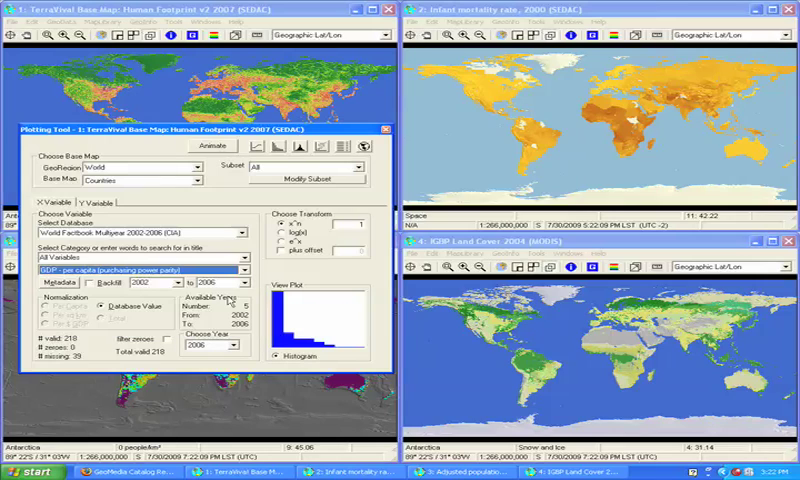